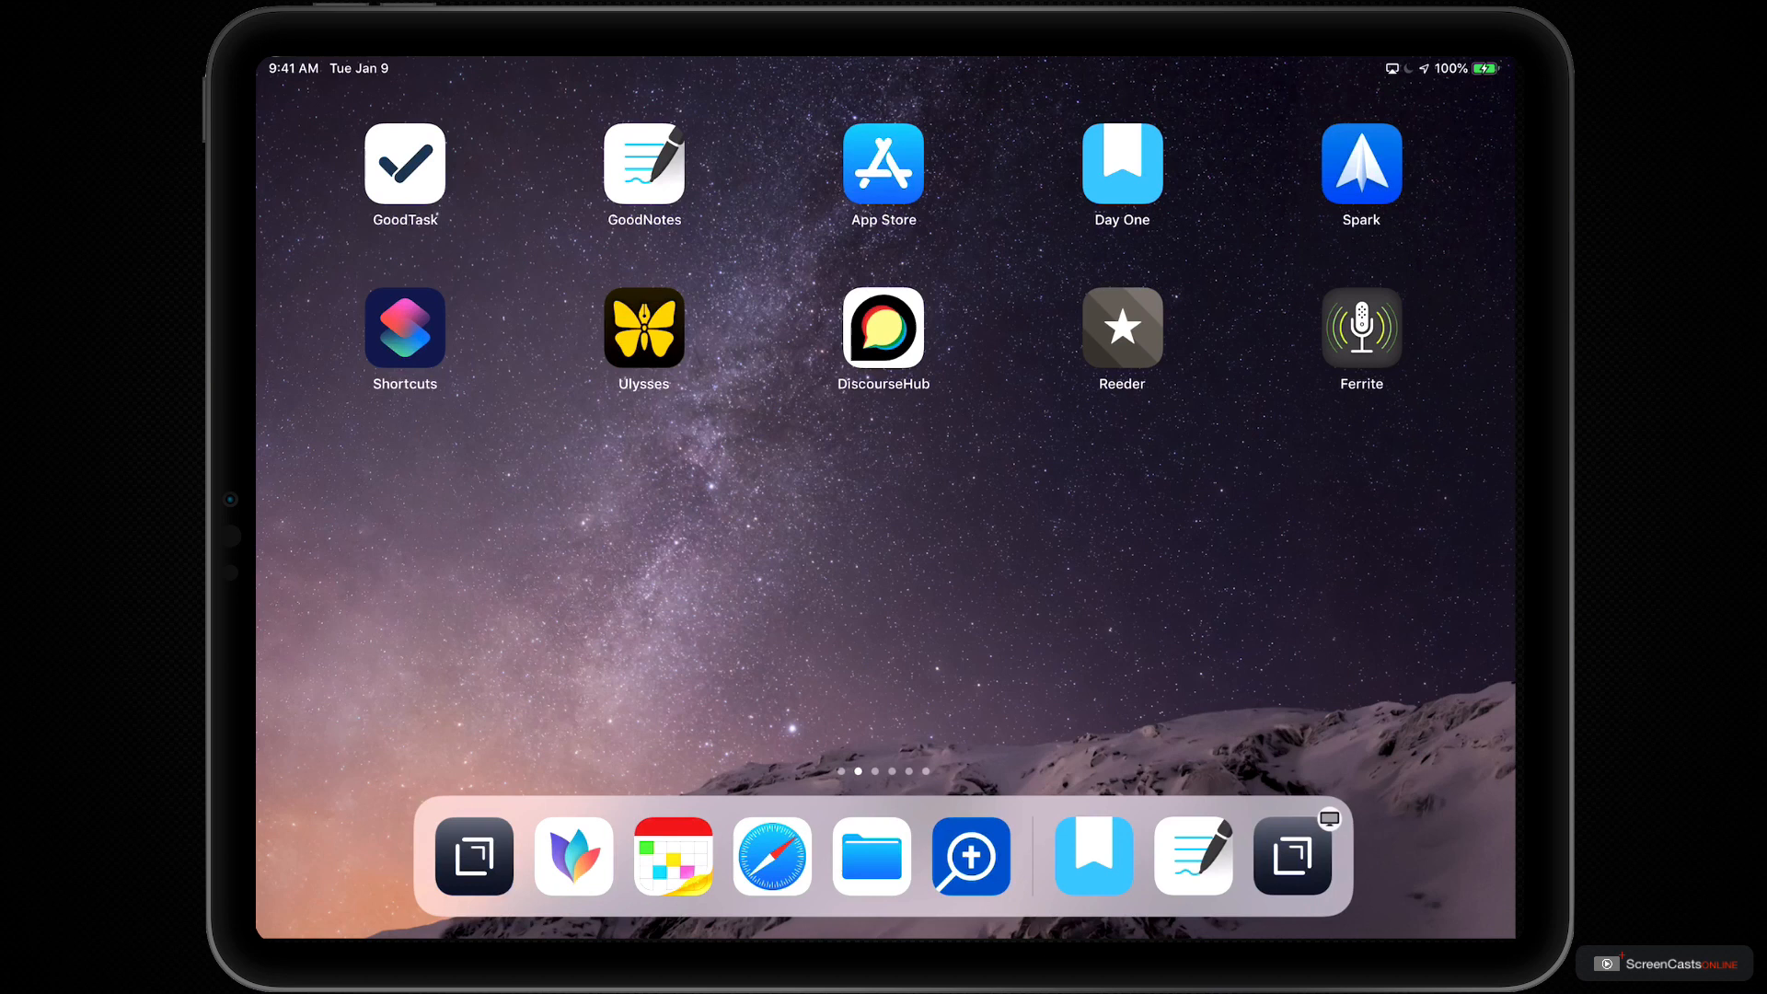
Step: Launch GoodTask from the home screen and swipe through the tour to the calendar access page
left_click(403, 168)
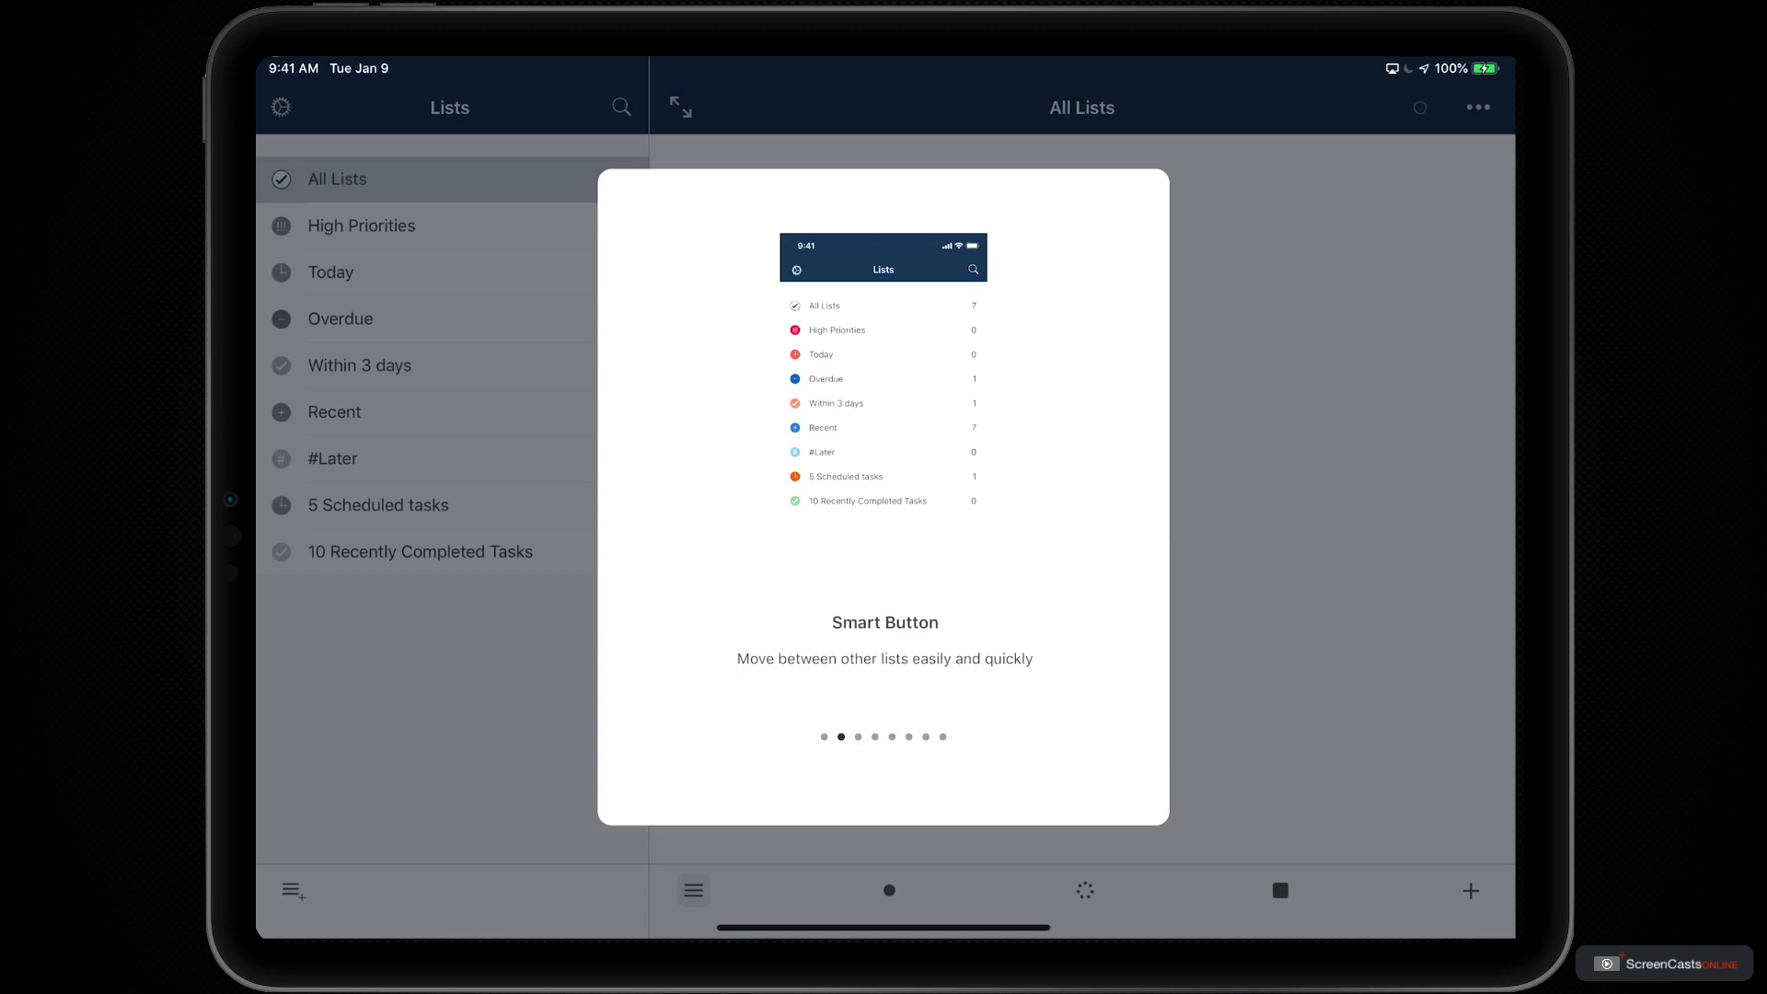
scroll("left", 3)
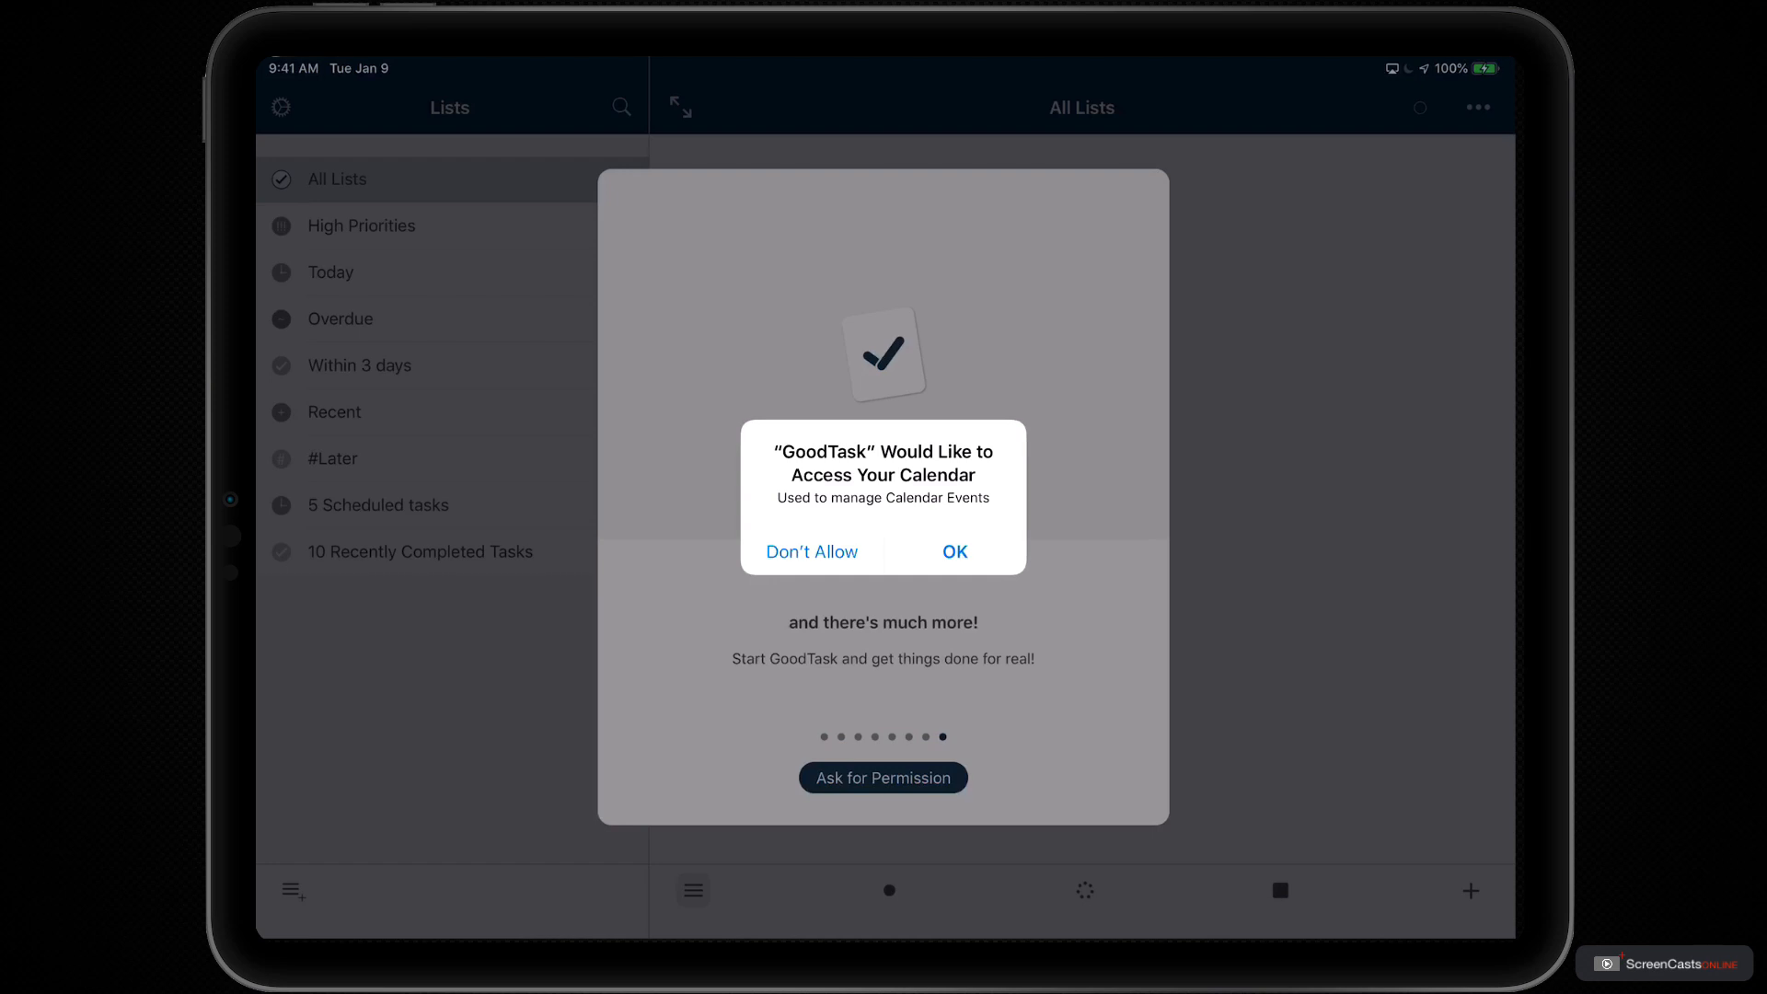
Step: Grant calendar access, request the next permission, and allow notifications
left_click(953, 550)
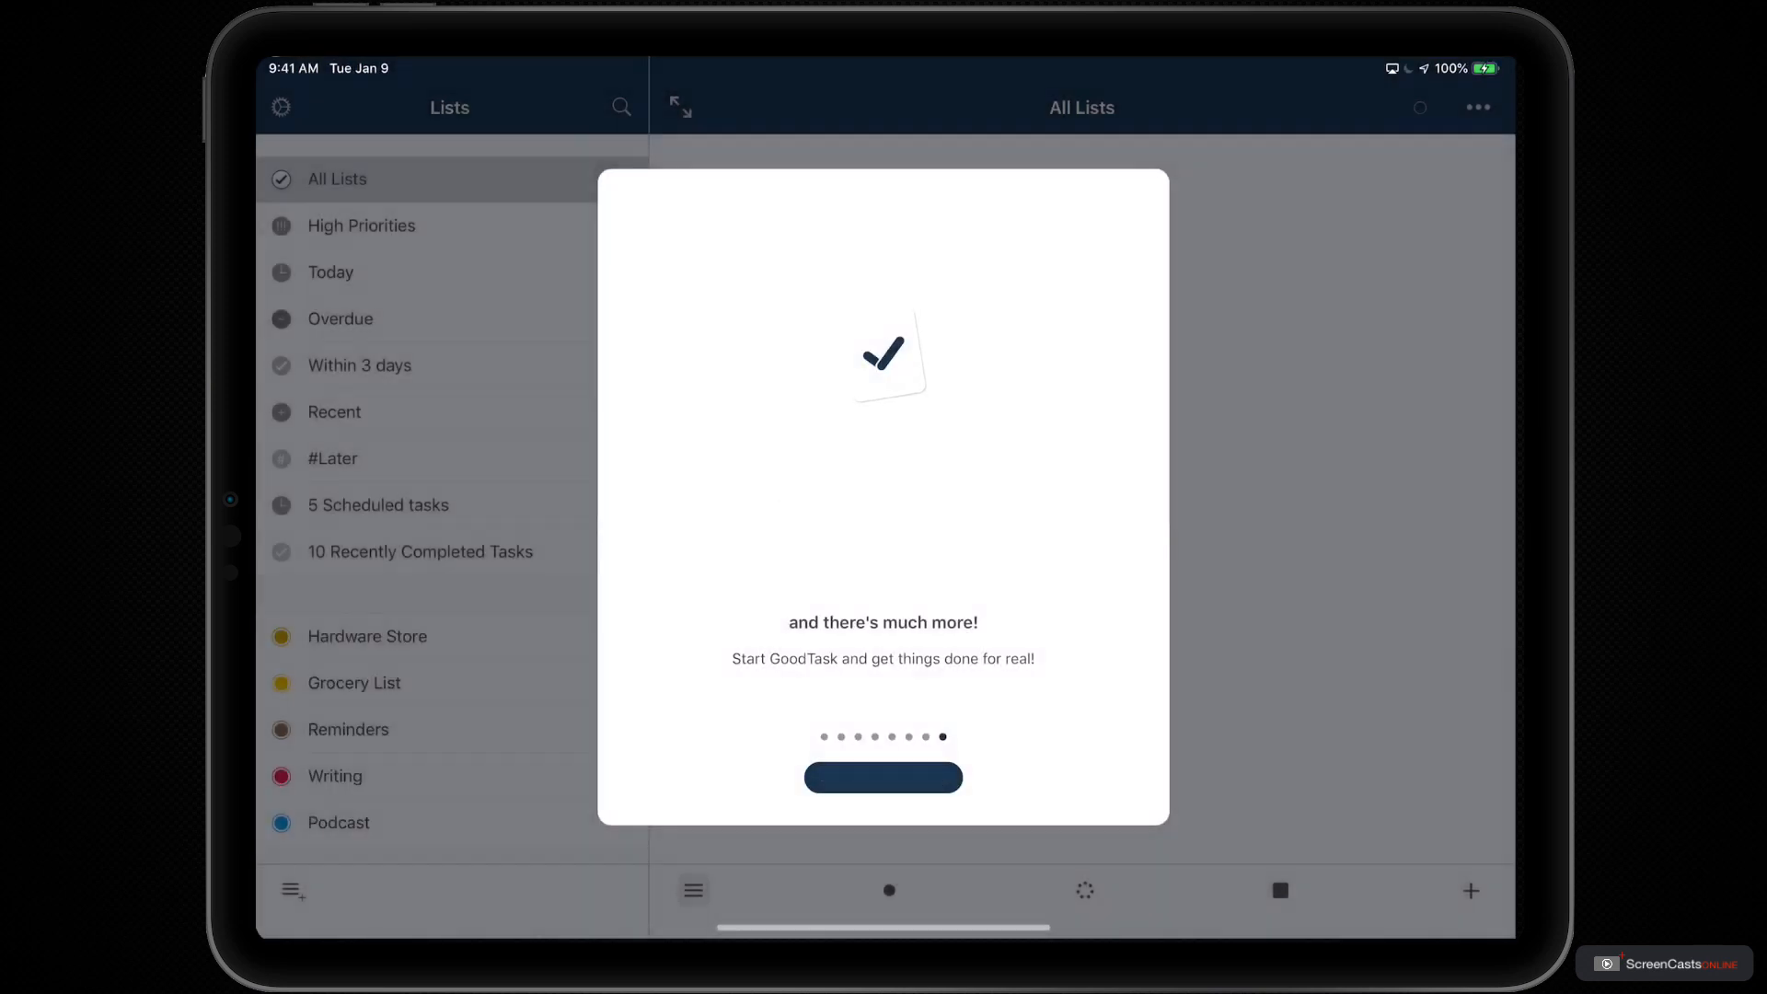
left_click(881, 777)
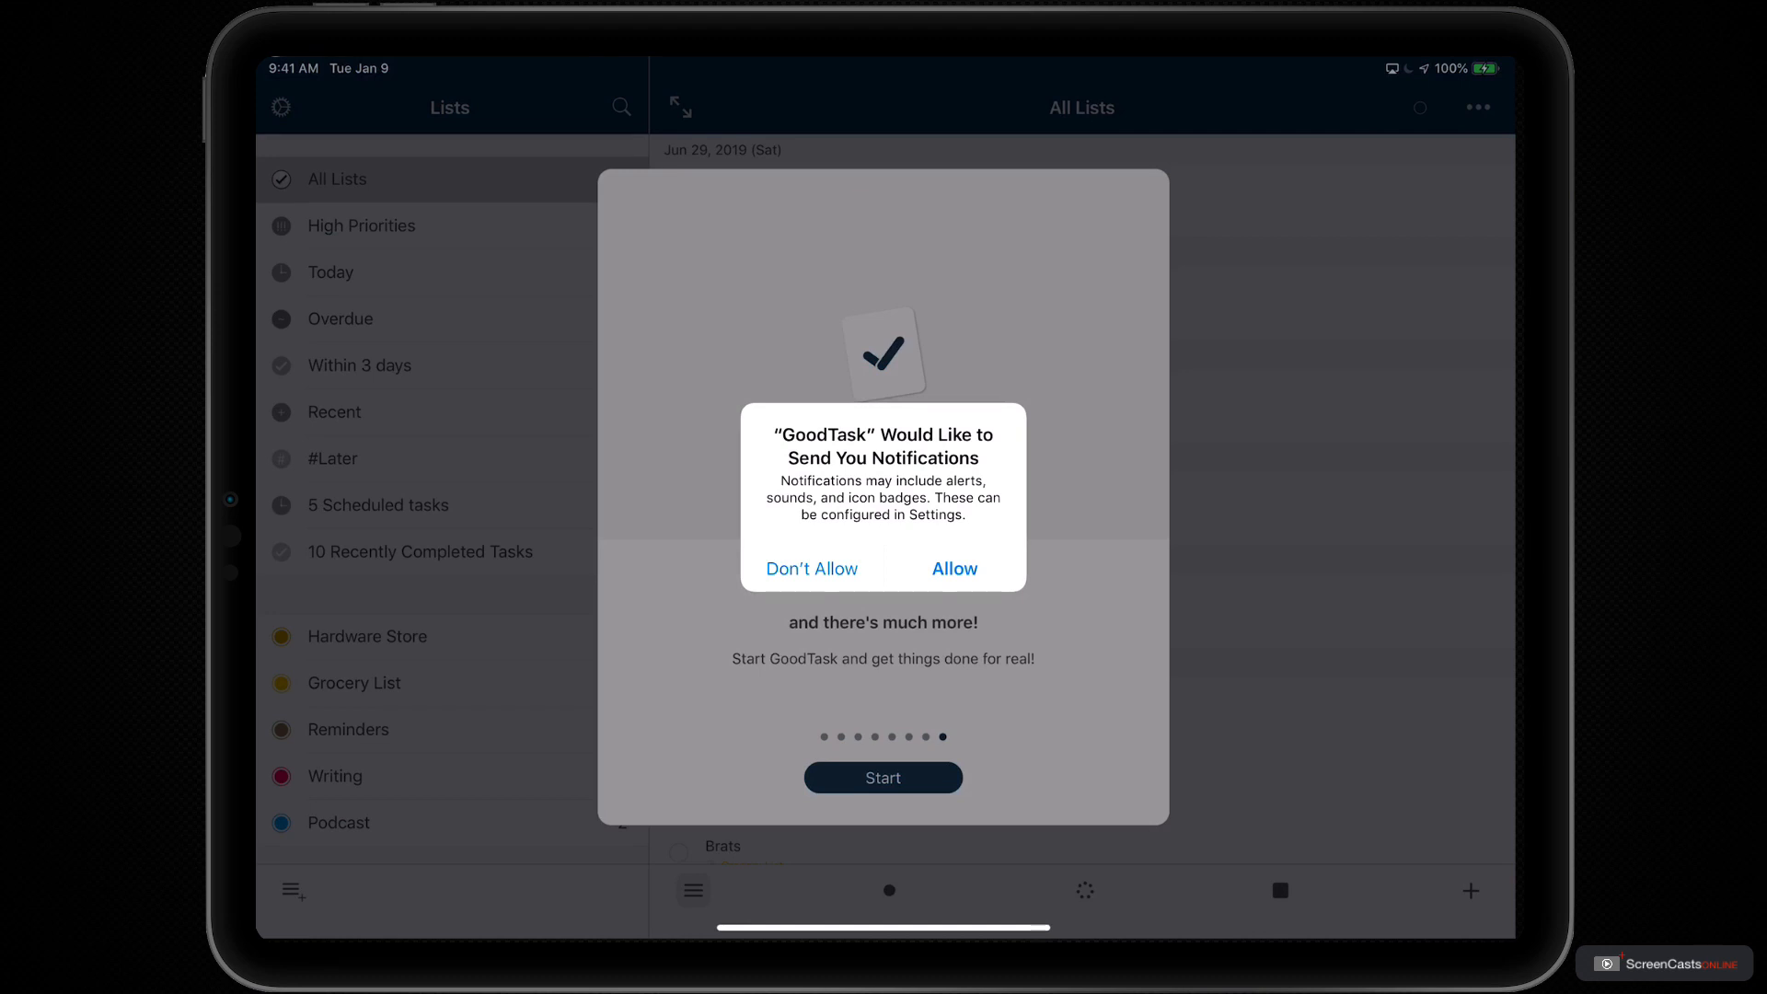
left_click(953, 568)
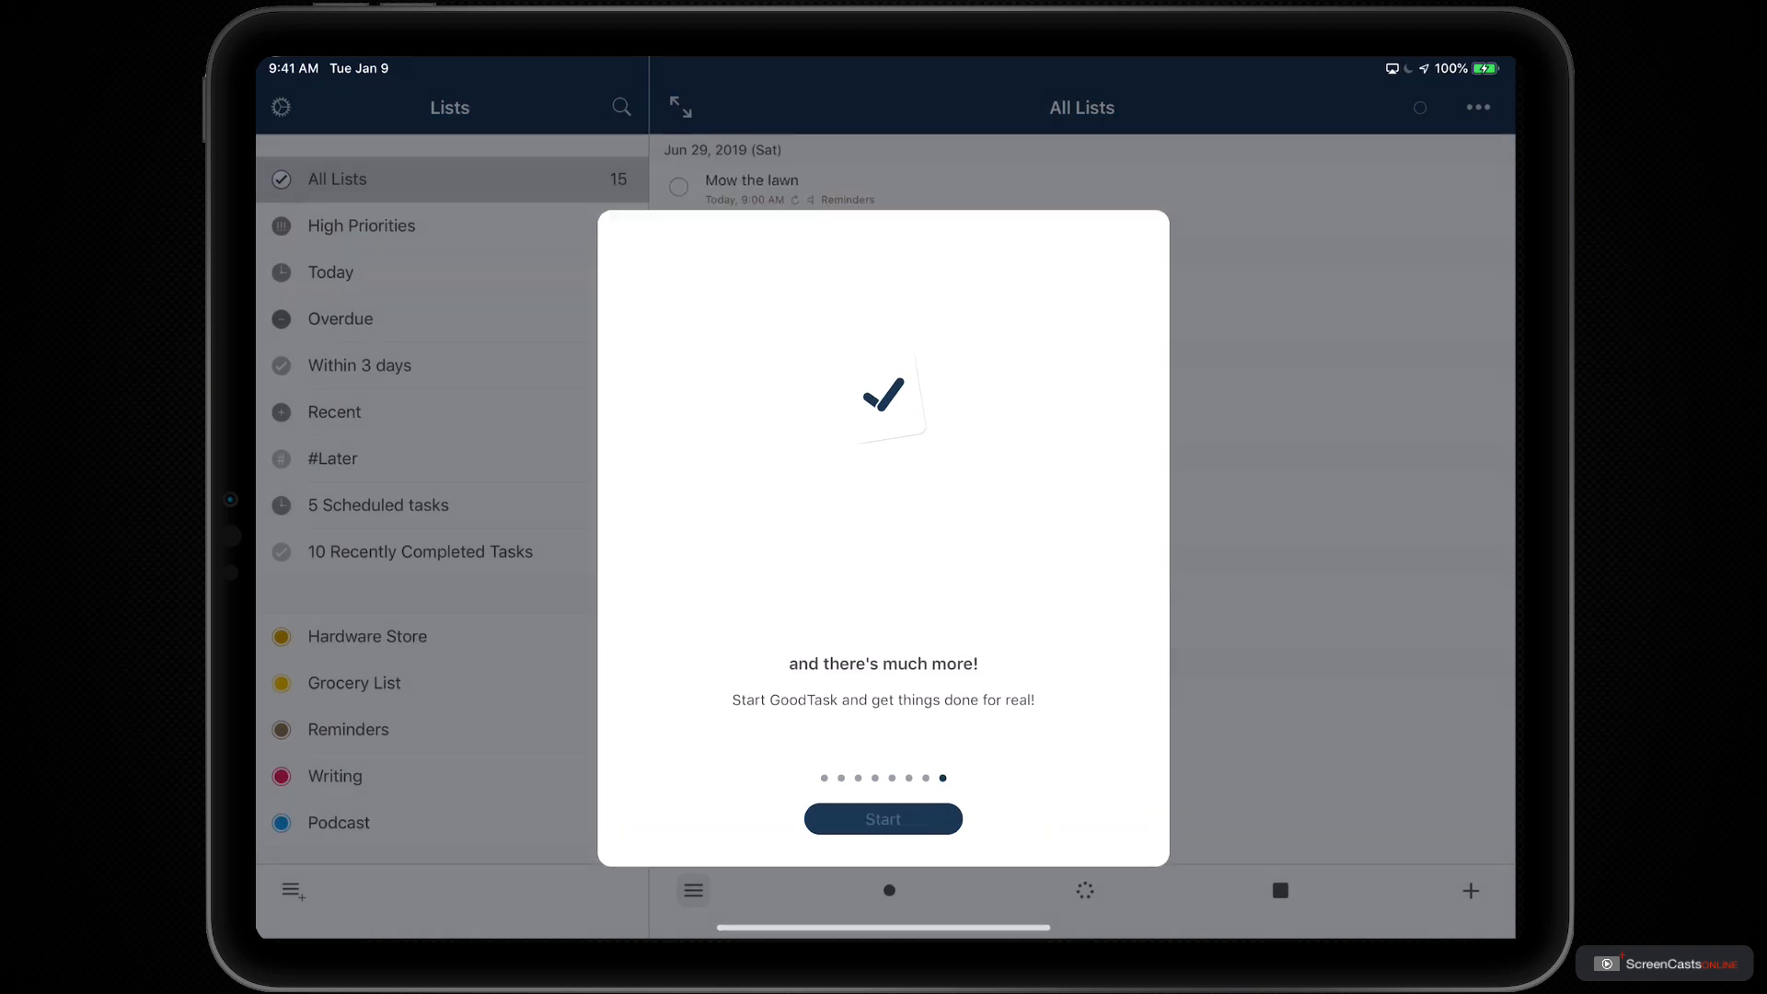
Step: Finish the tour with Start, landing on the lists with the 14-day trial notice
left_click(882, 817)
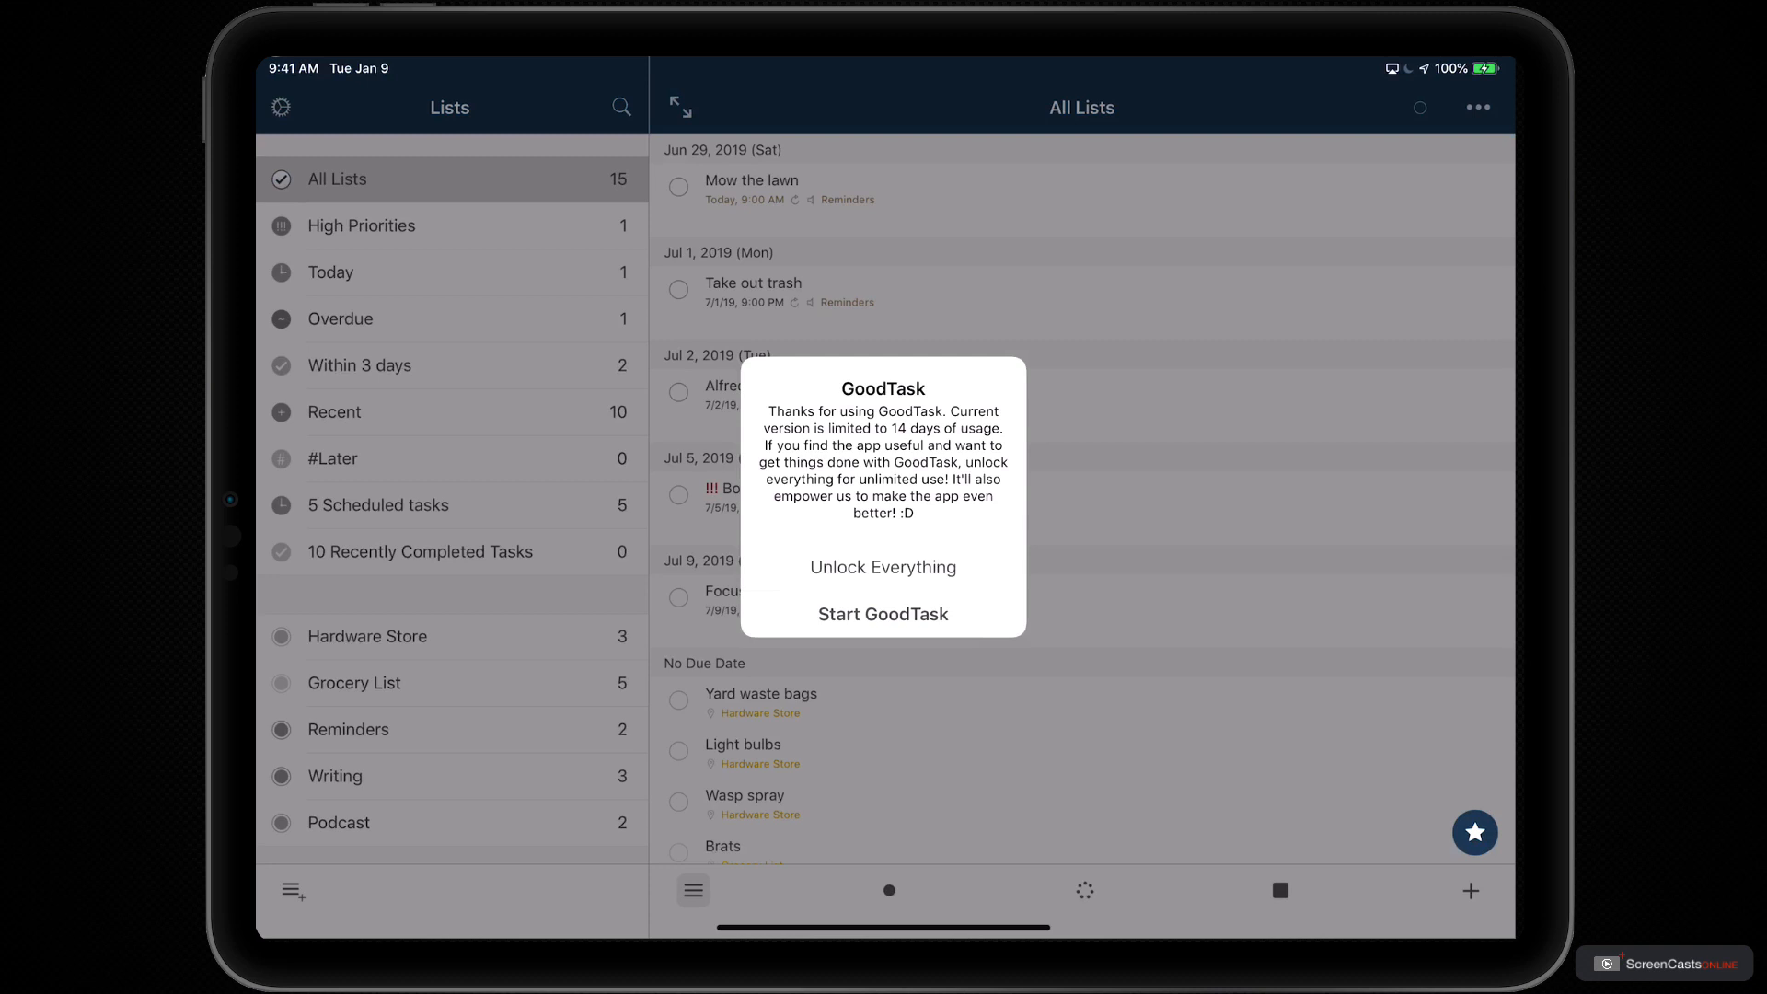
Step: Choose Unlock Everything to reach the Support page with the $9.99 purchase options
left_click(881, 567)
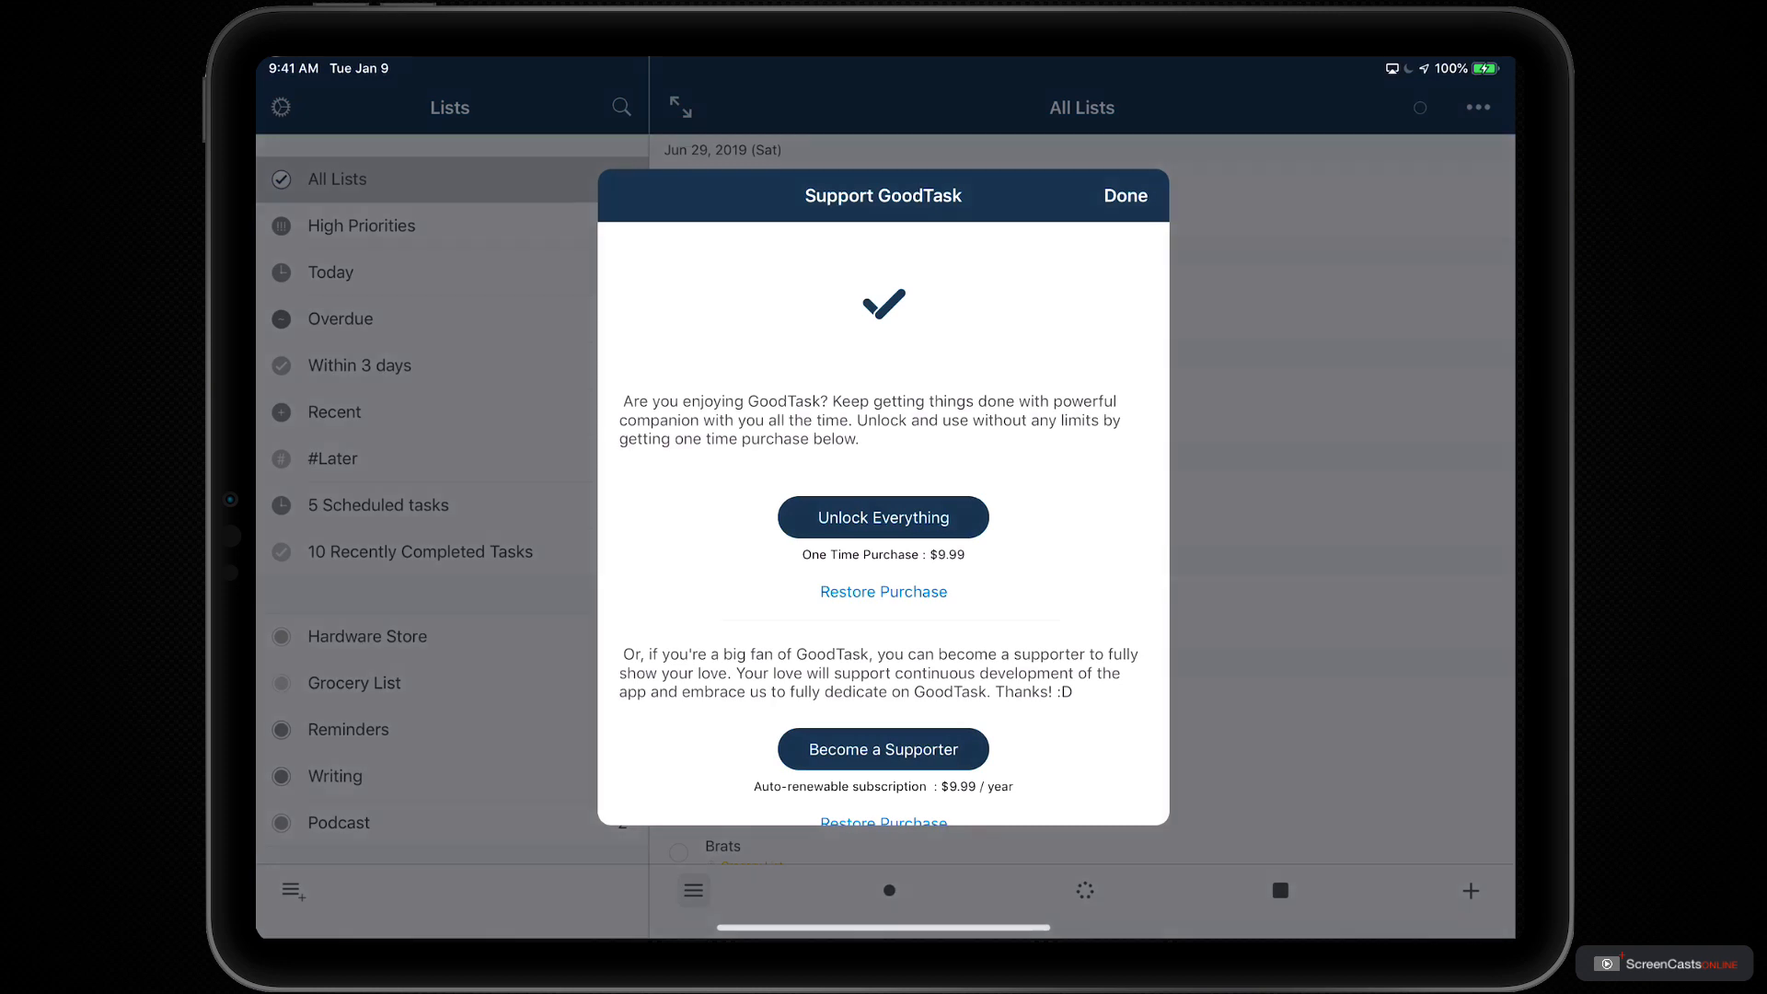
Step: Buy the $9.99 one-time unlock, confirm the purchase, and dismiss the success alert to return to All Lists
left_click(881, 517)
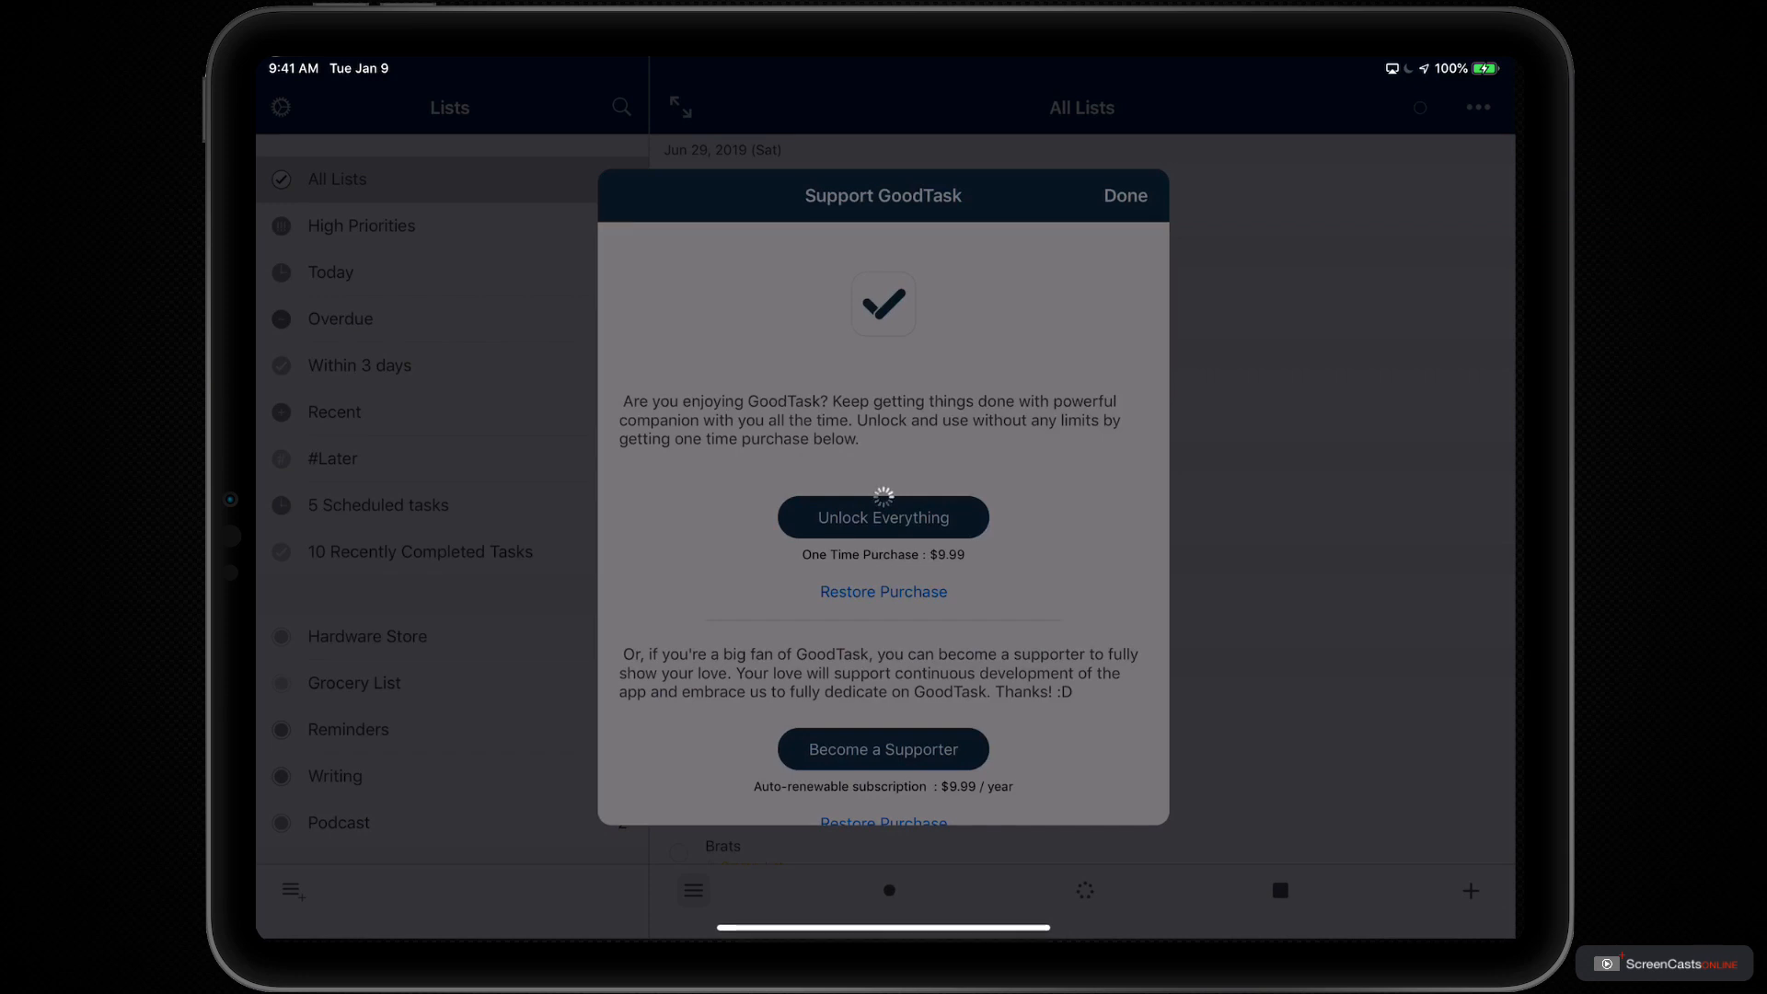
left_click(882, 517)
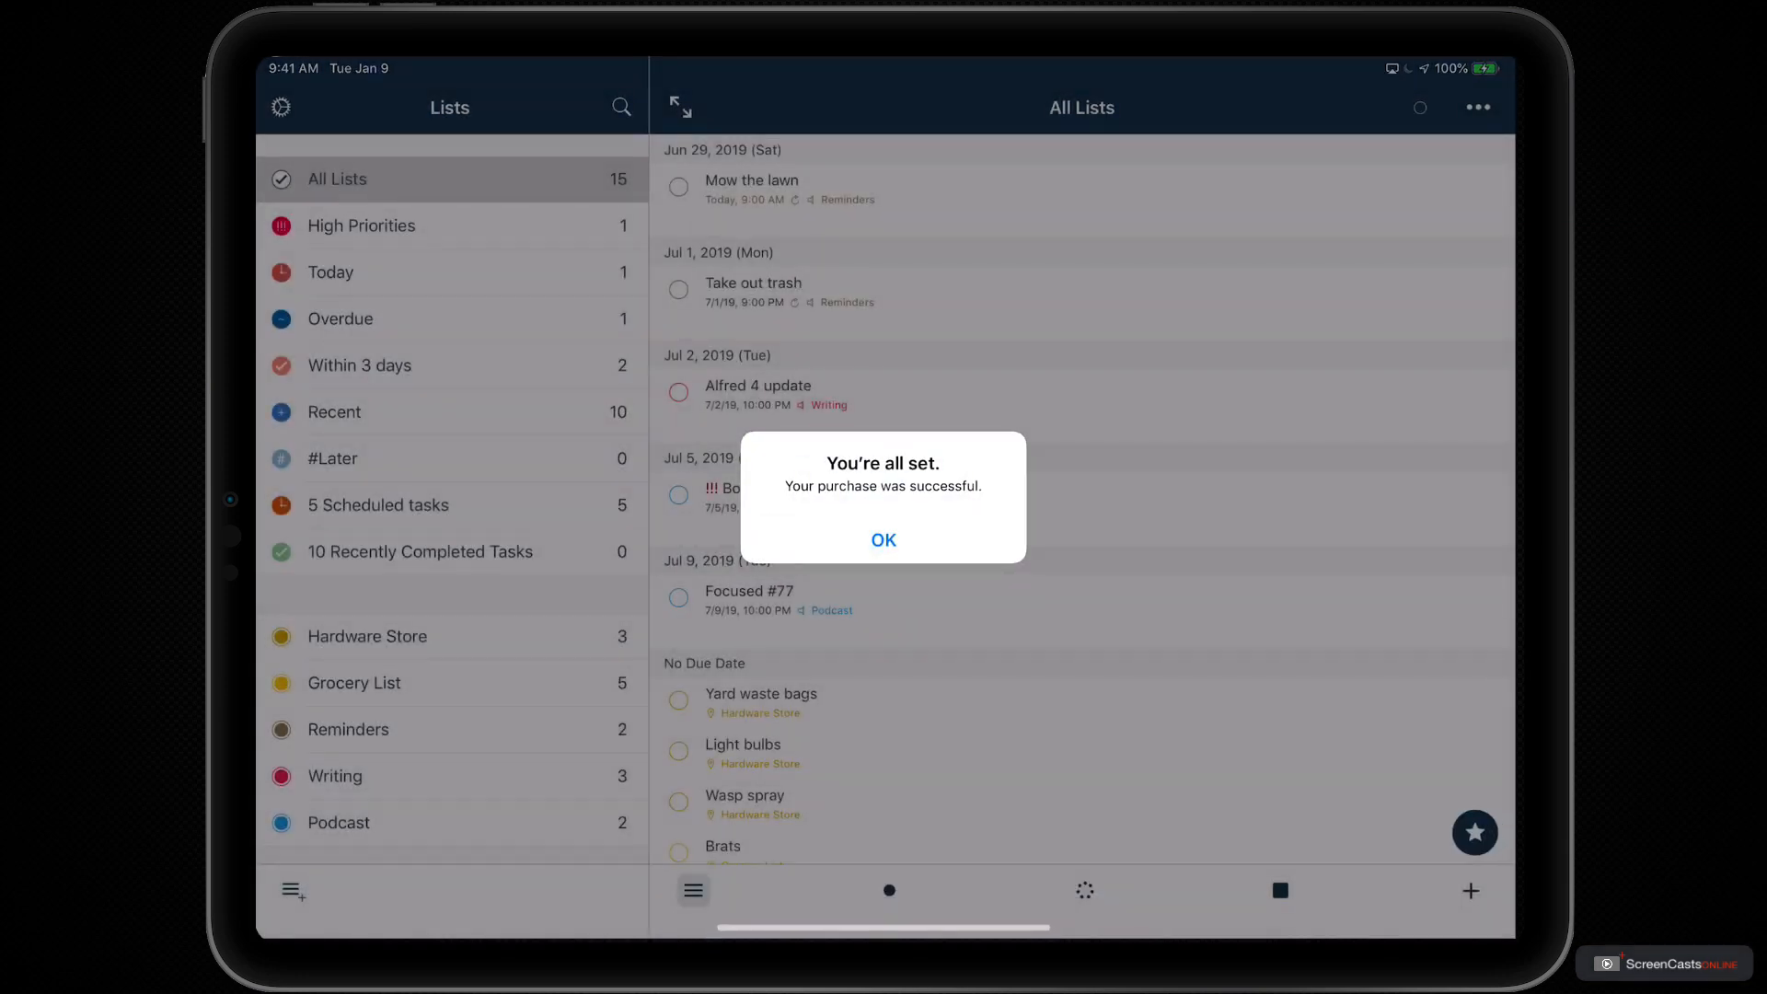
left_click(881, 540)
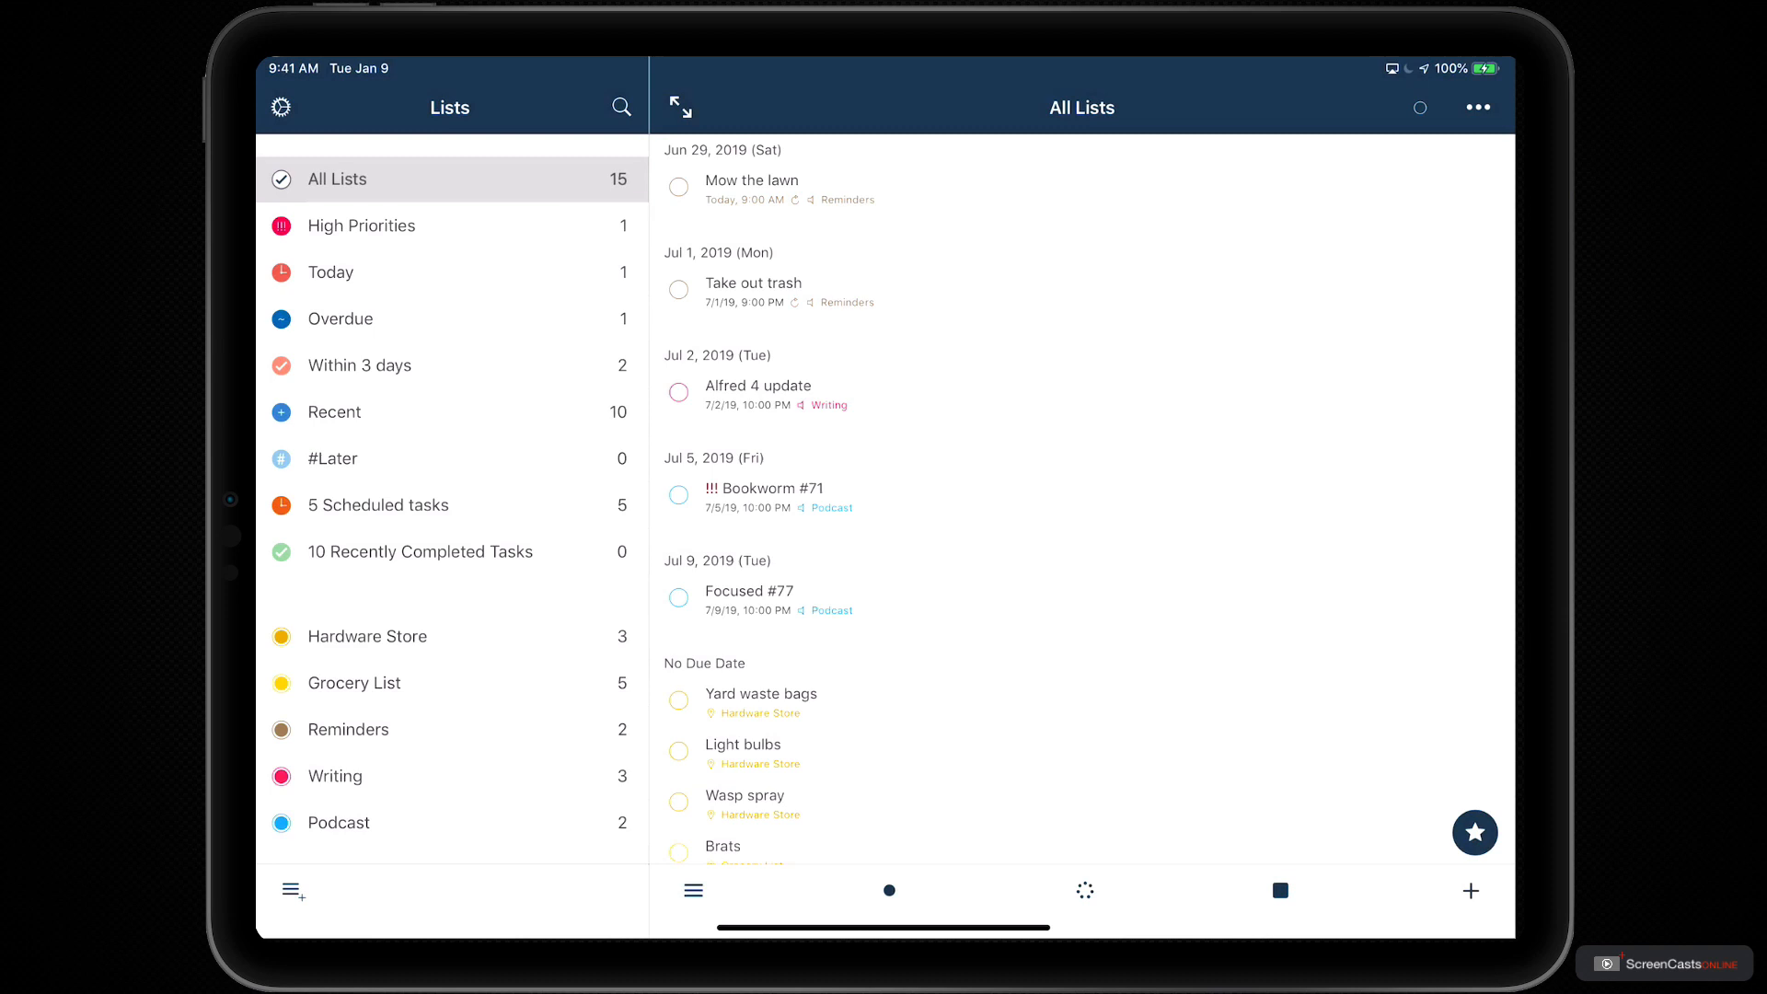